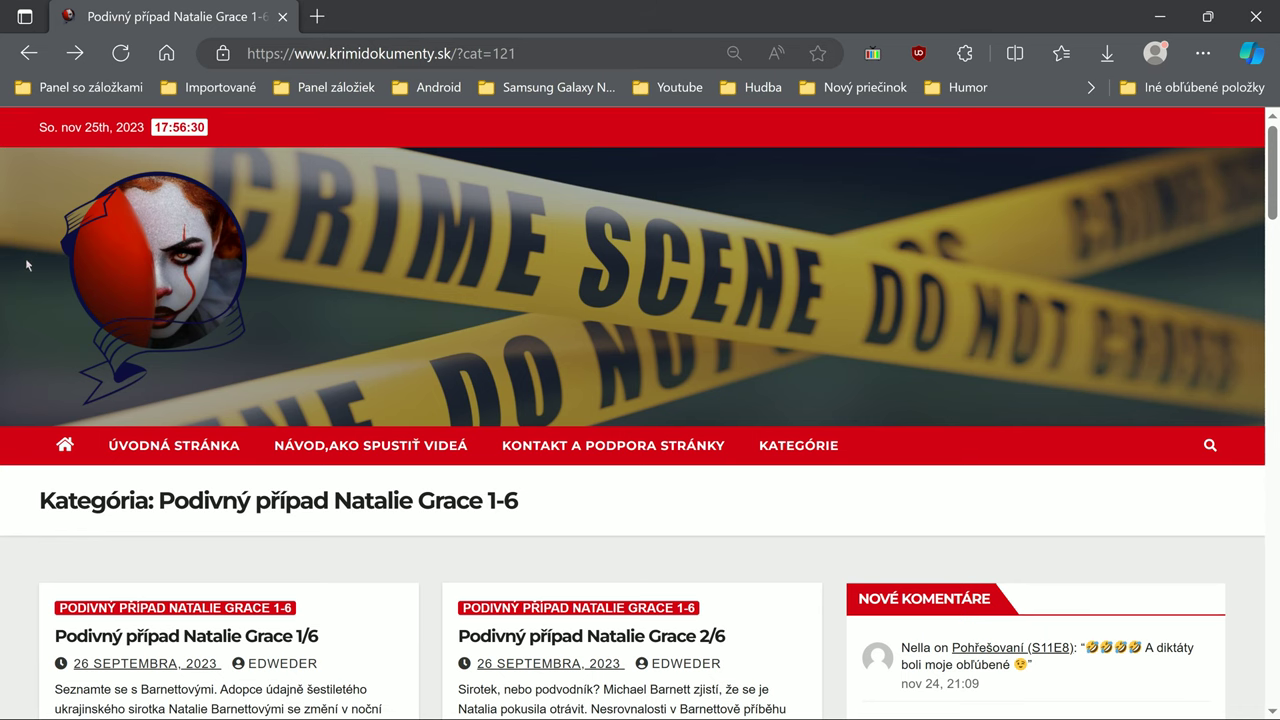
Confirm episodes 1/6 and 2/6 of Podivný případ Natalie Grace start playing.
scroll("down", 3)
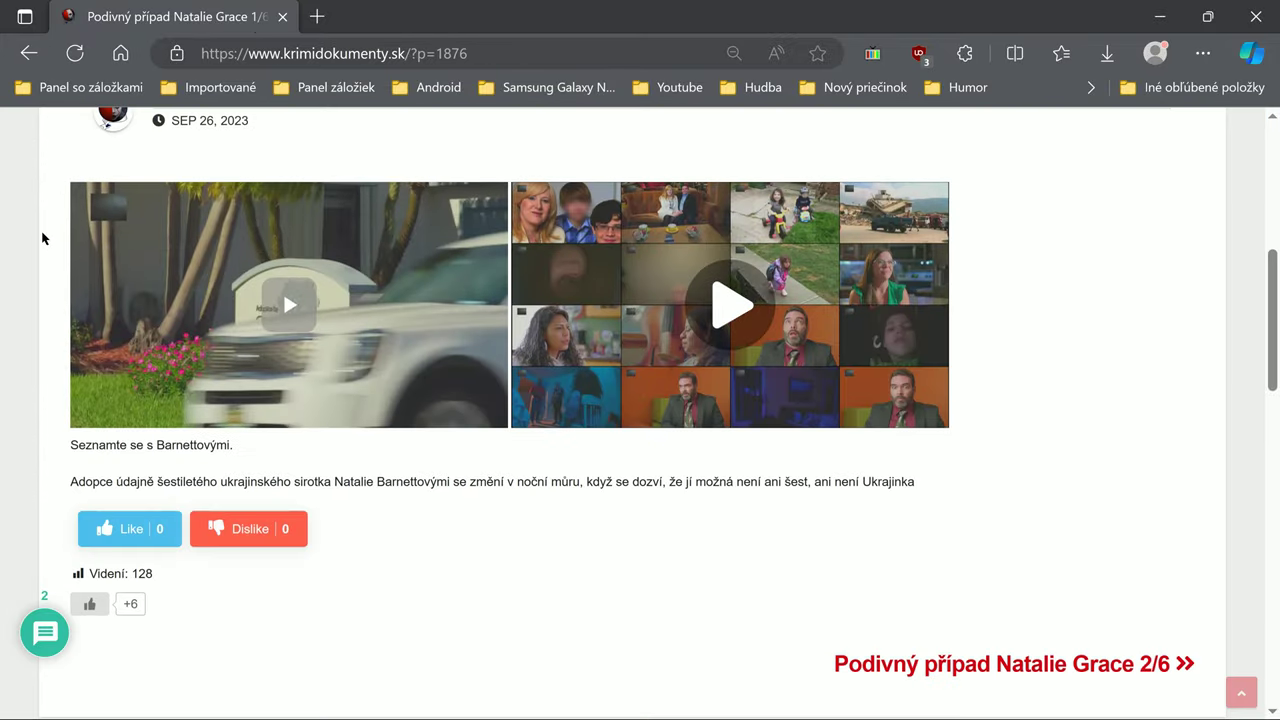
left_click(288, 304)
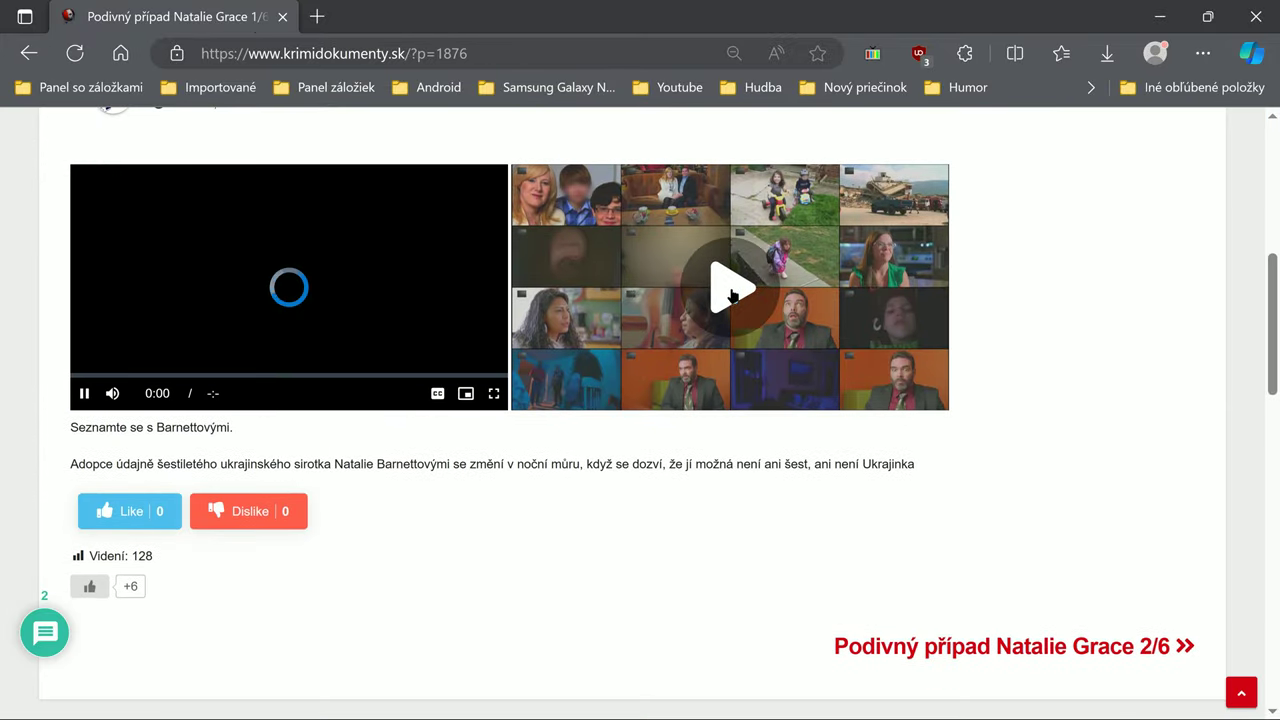
left_click(728, 288)
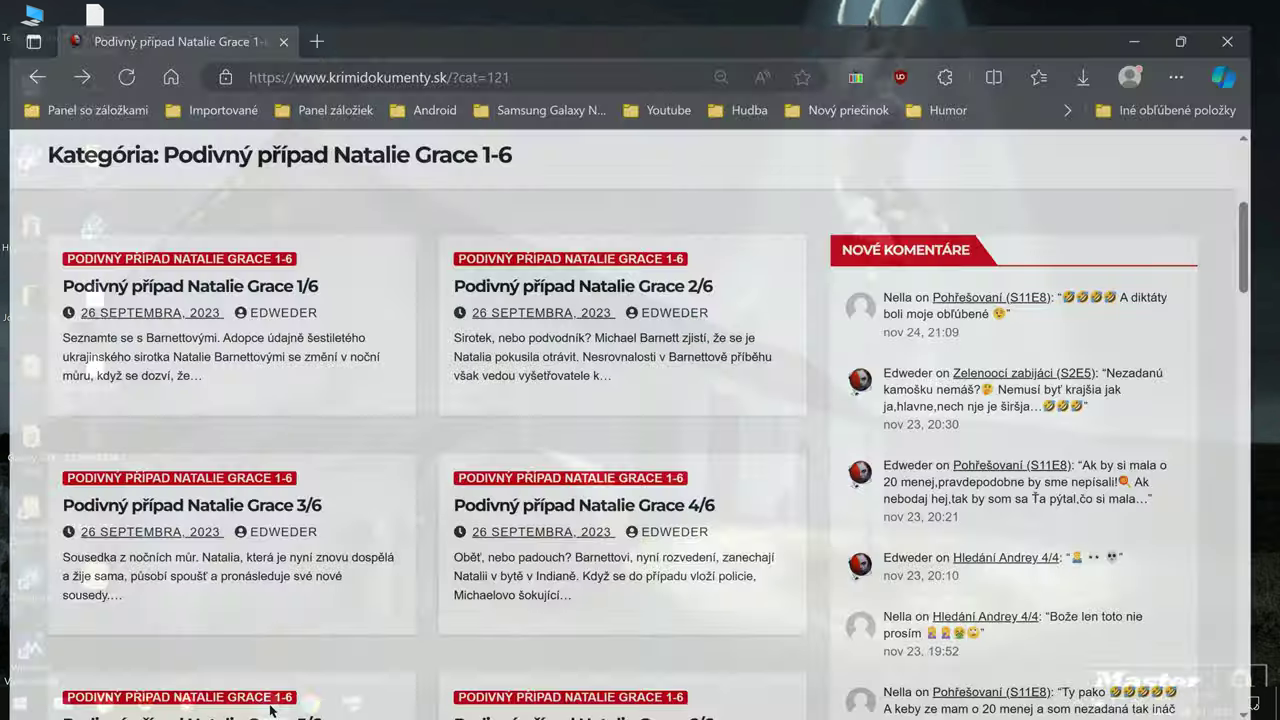
left_click(582, 286)
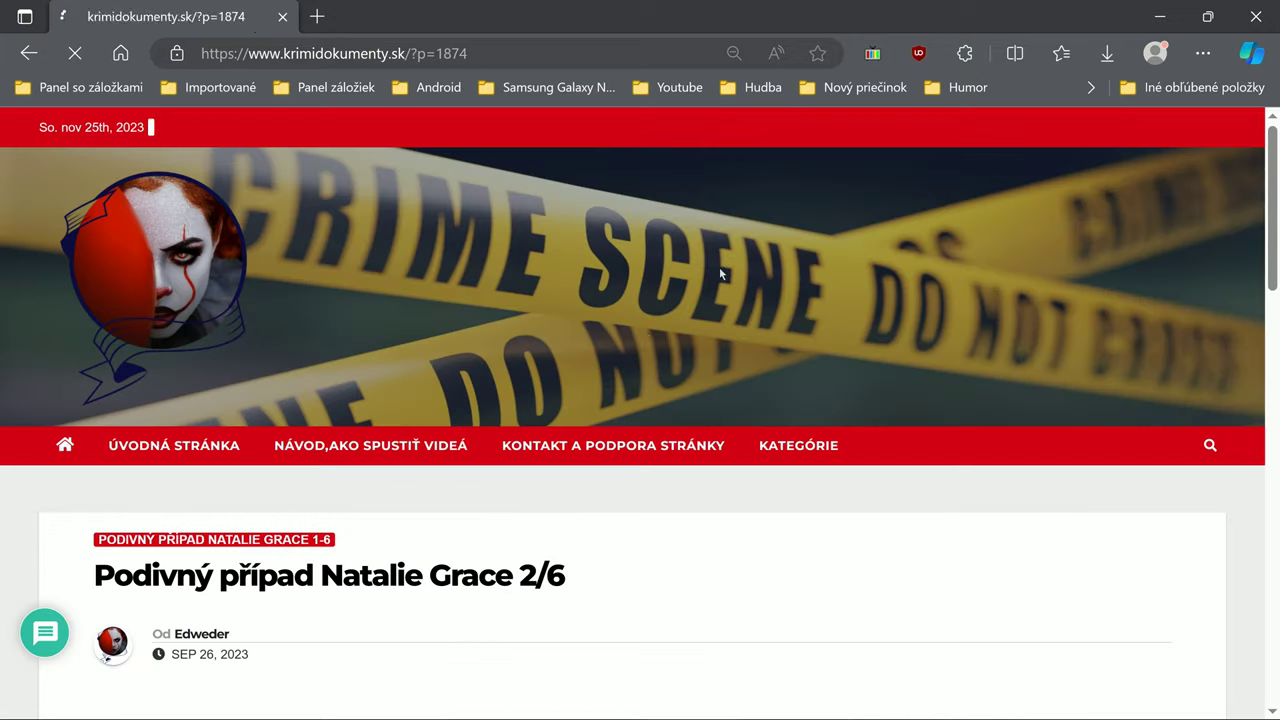
scroll("down", 3)
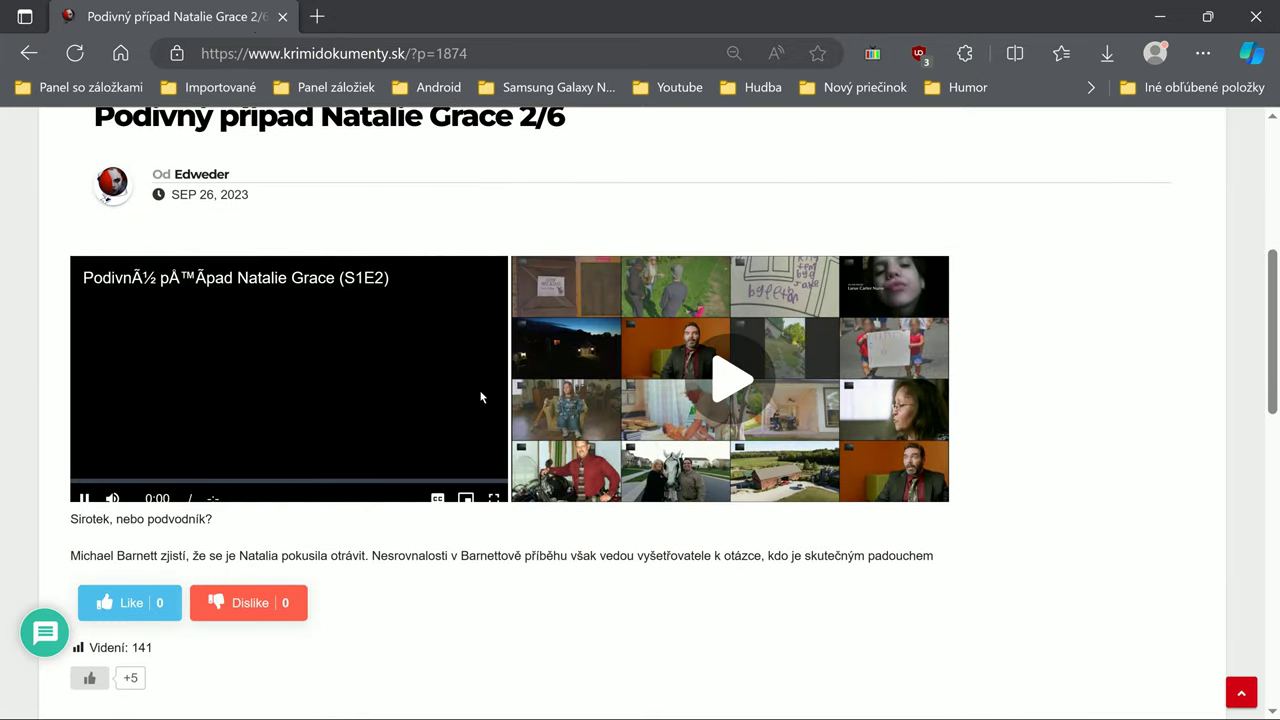
left_click(730, 380)
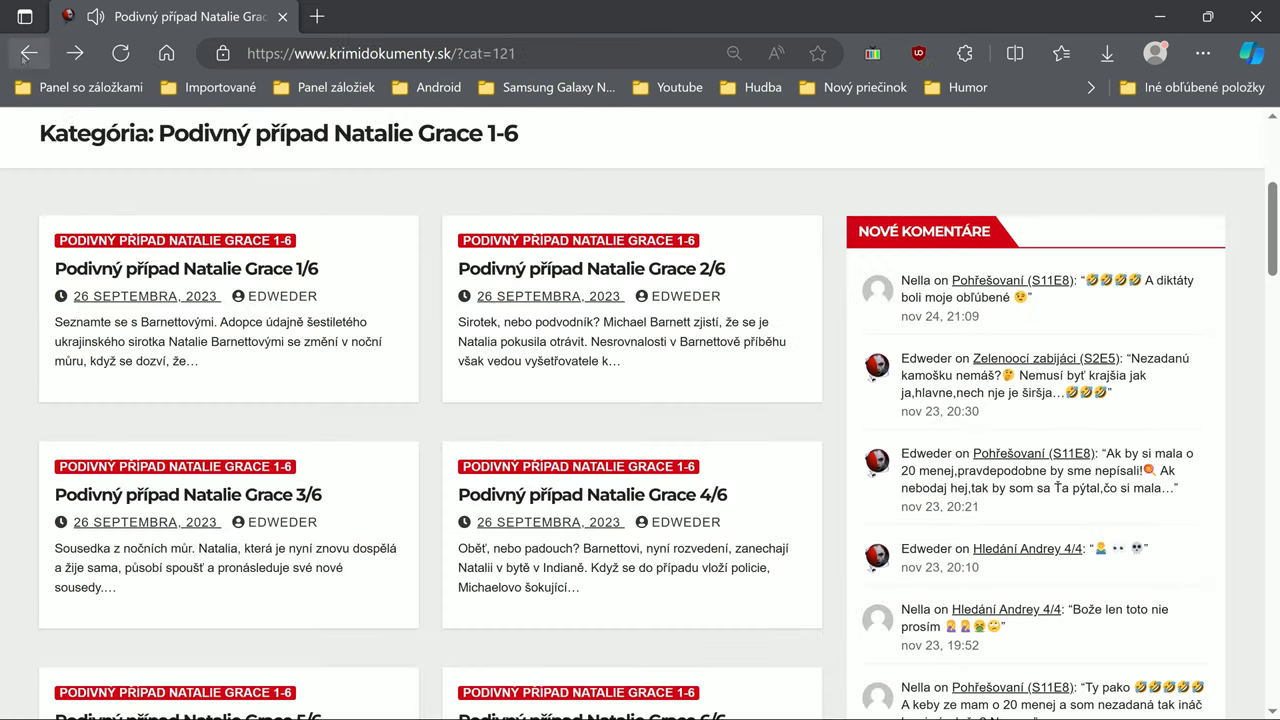
Confirm episodes 3/6 and 4/6 start playing, returning to the episode list.
left_click(188, 494)
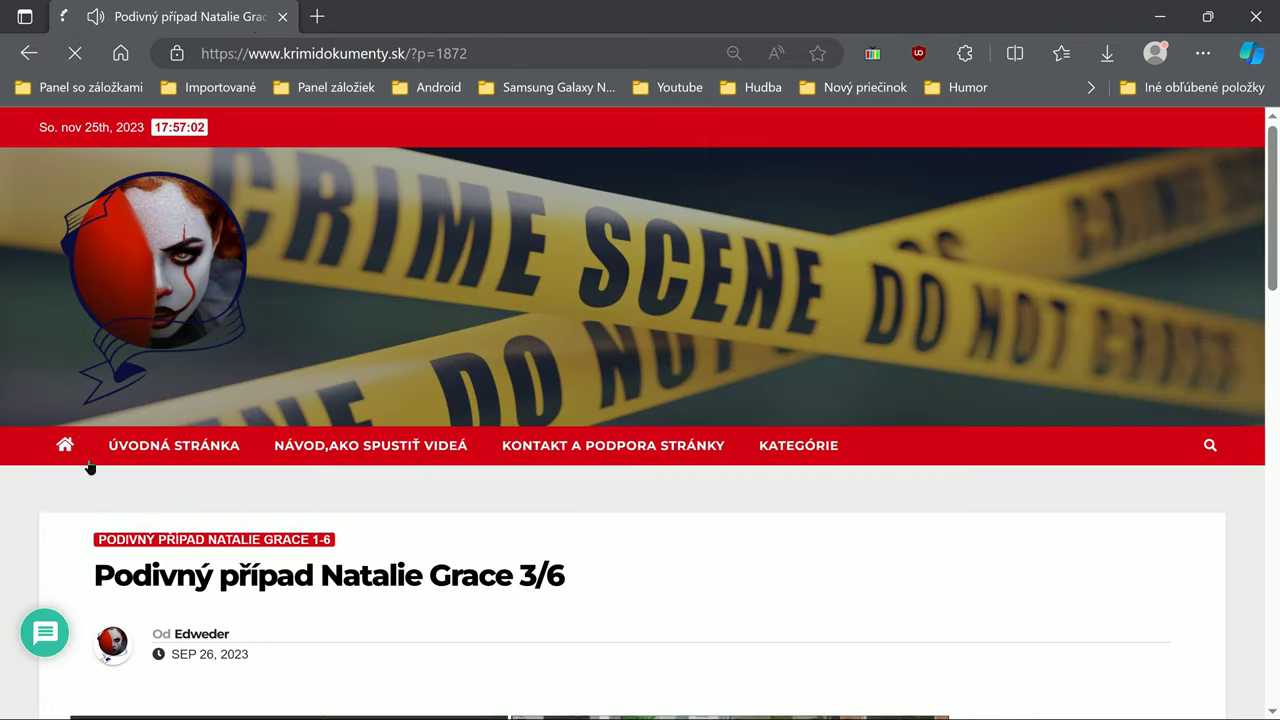
scroll("down", 3)
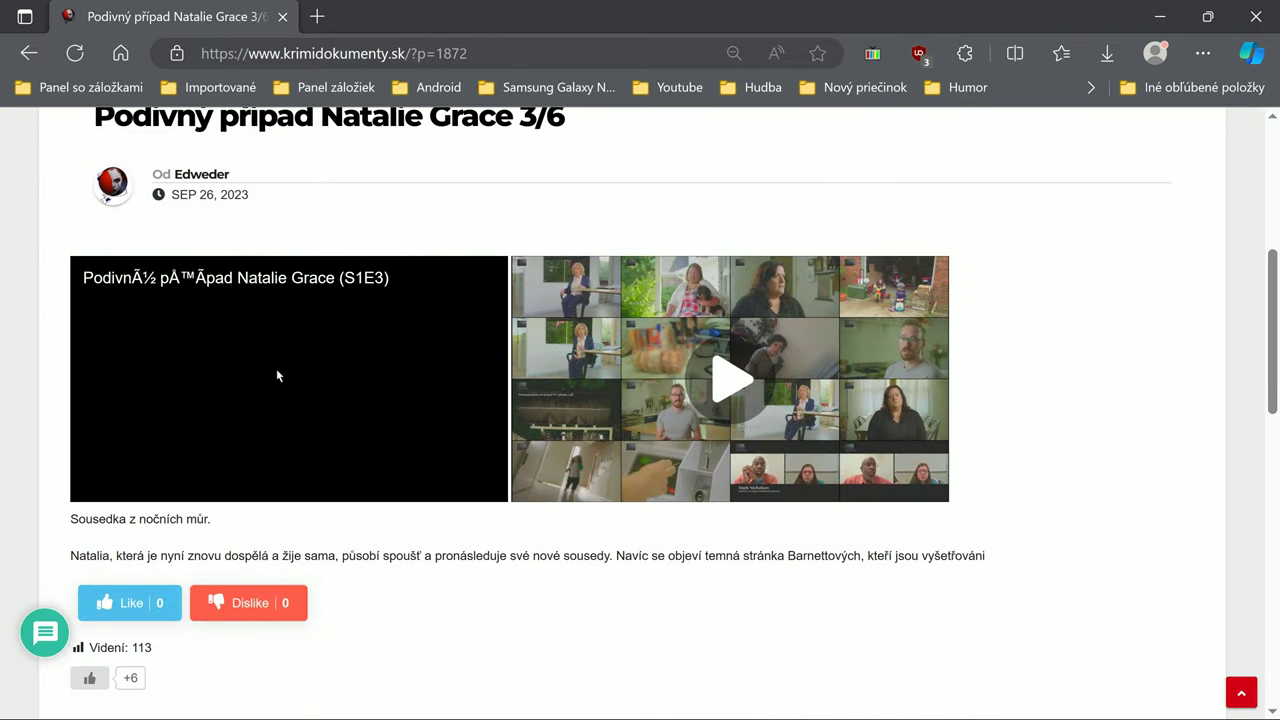
left_click(730, 380)
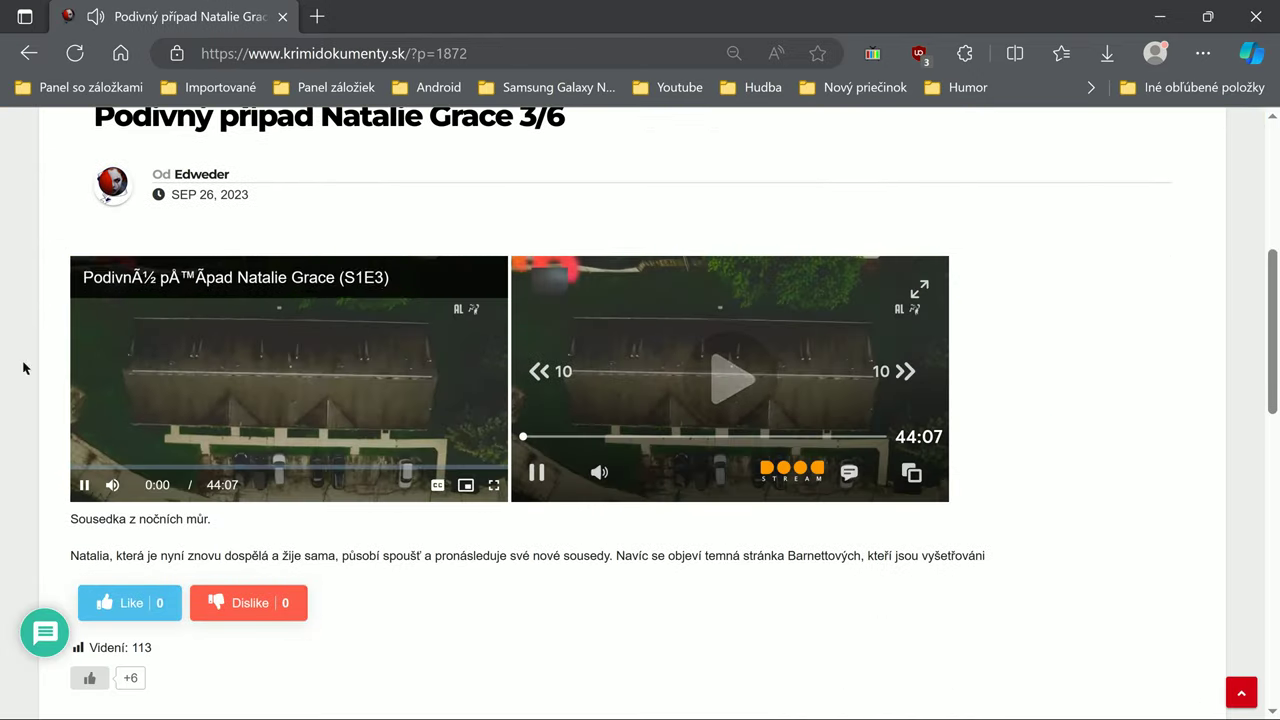
left_click(730, 380)
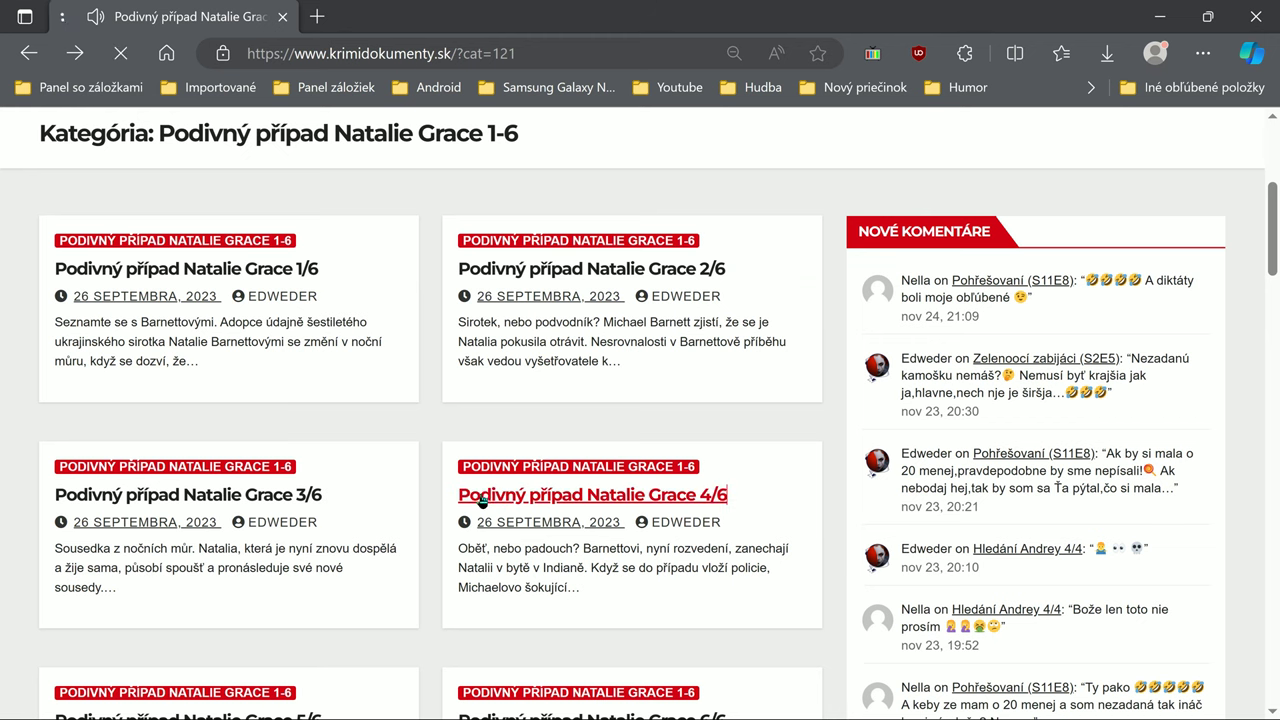
left_click(592, 494)
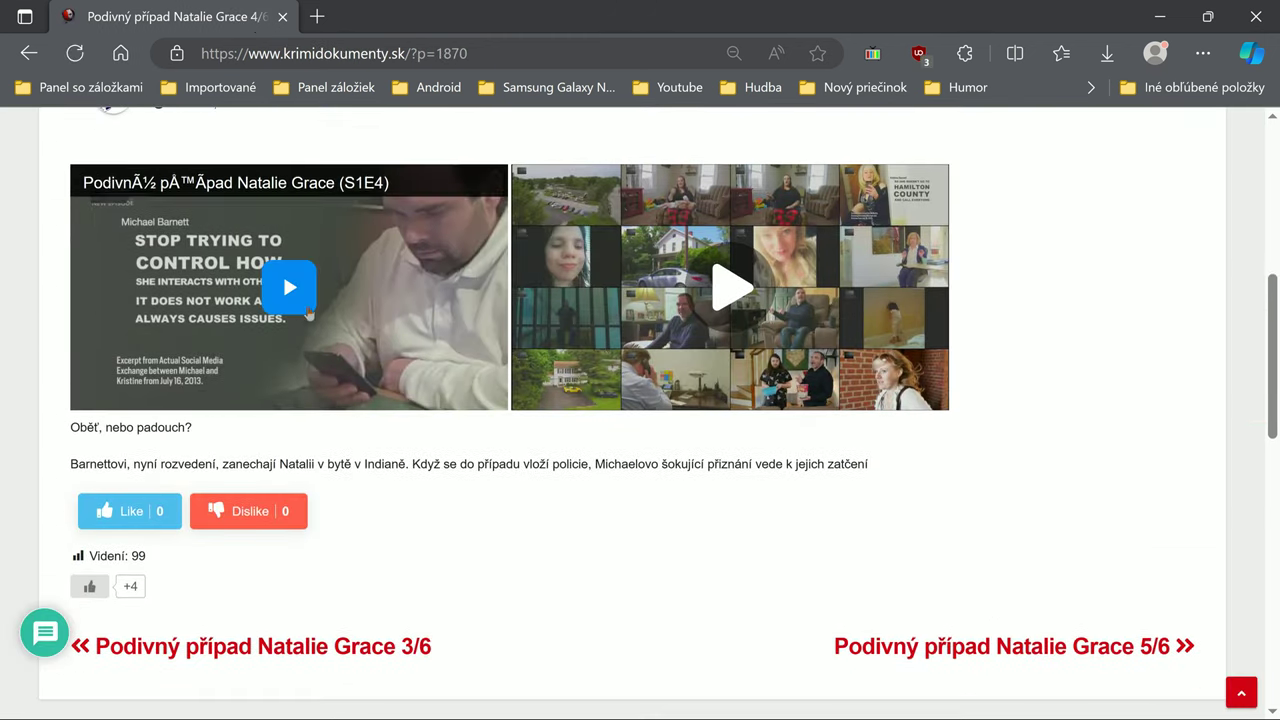
left_click(730, 288)
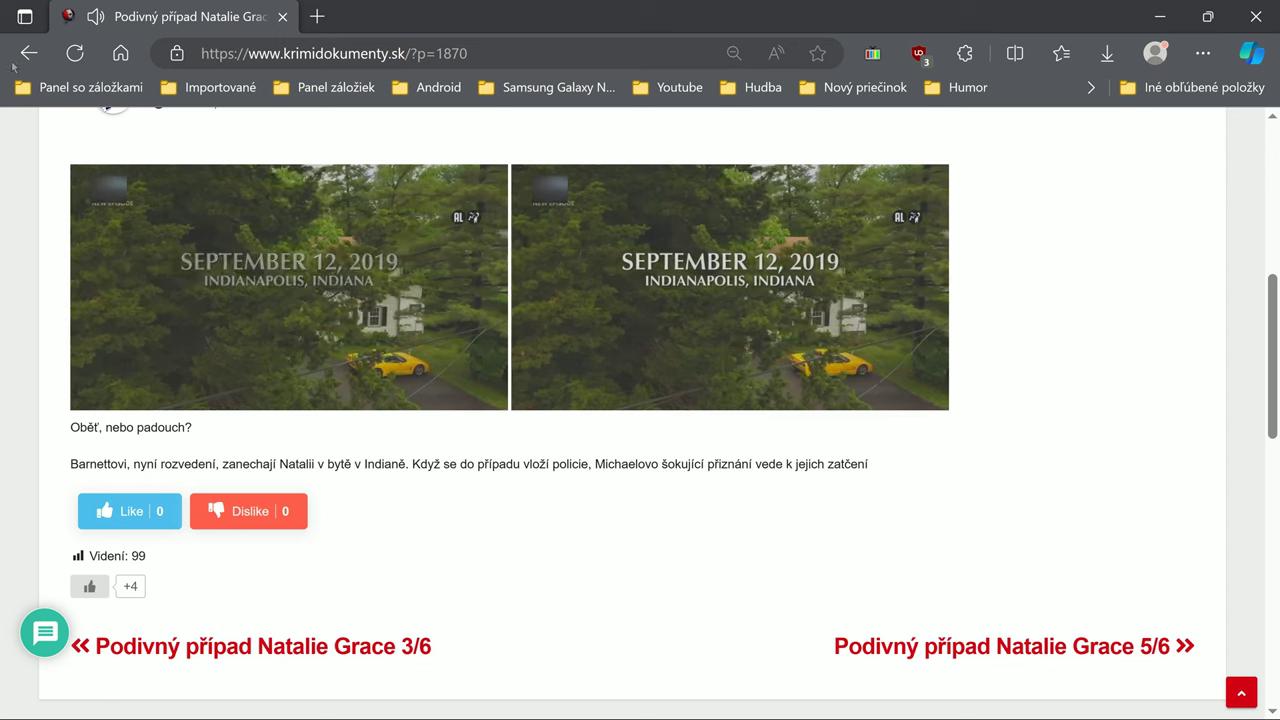
left_click(28, 52)
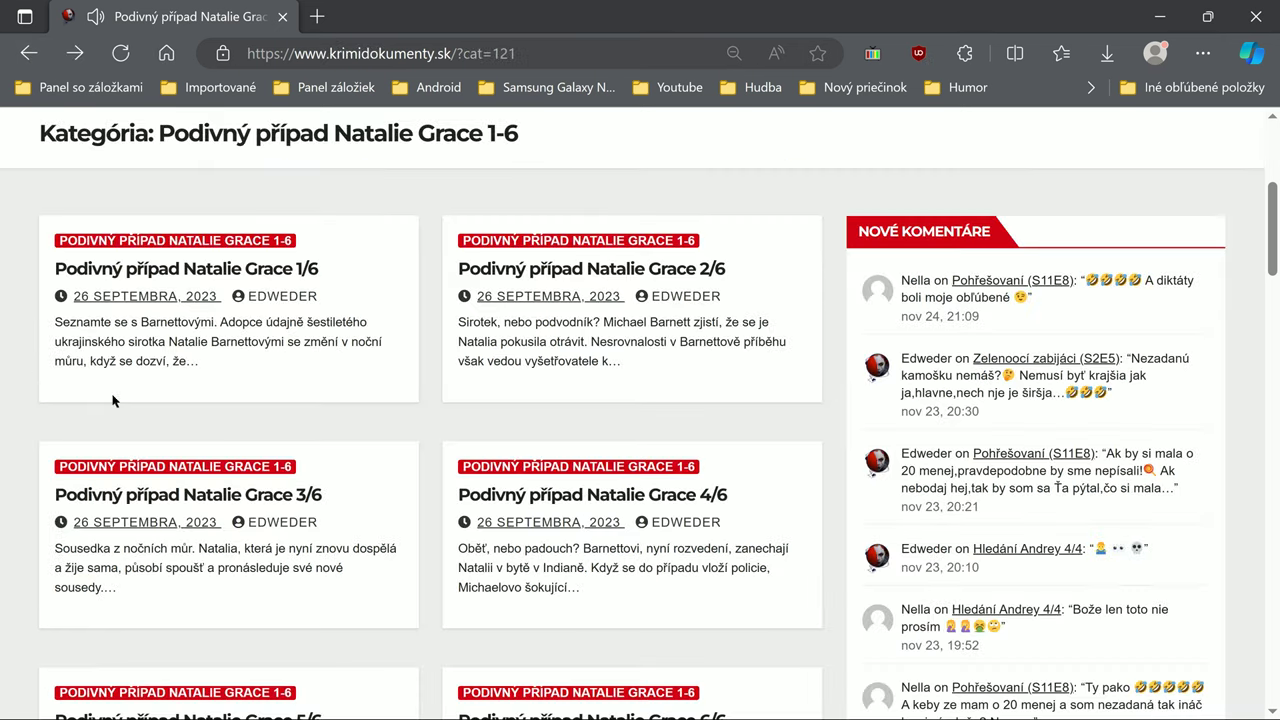
Confirm episode 5/6 starts playing and return to the episode list.
scroll("down", 3)
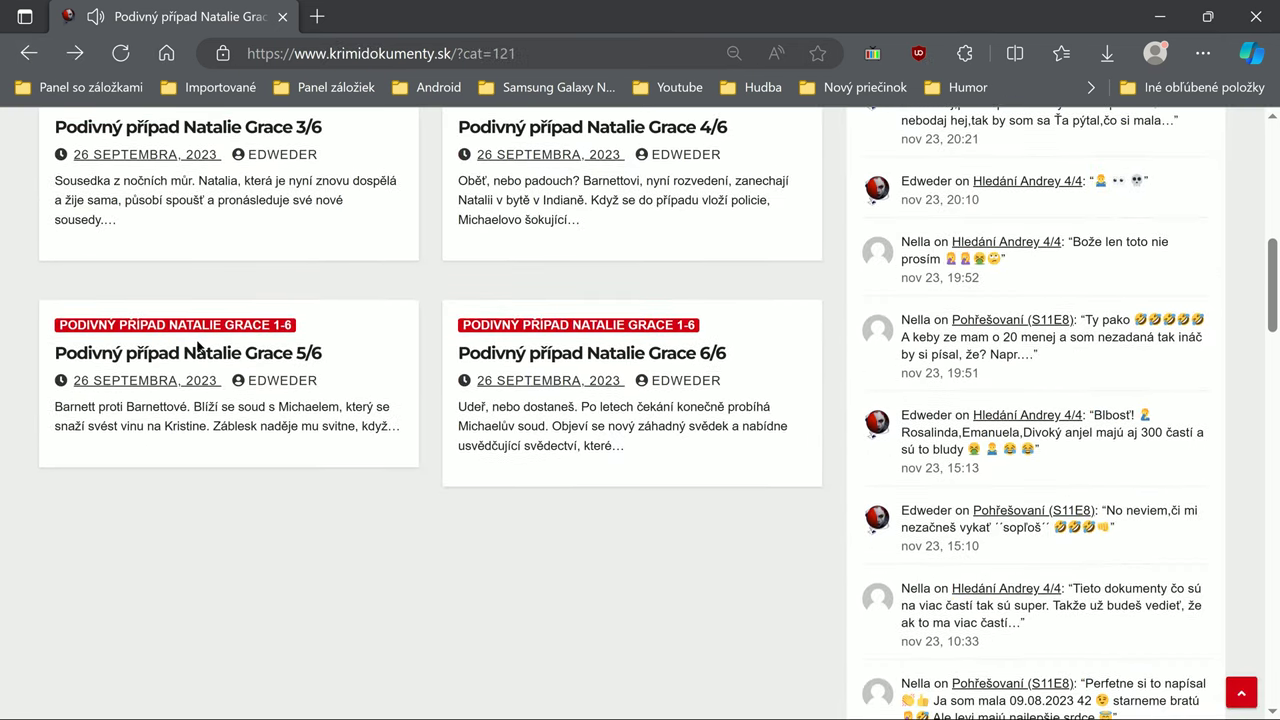
left_click(188, 352)
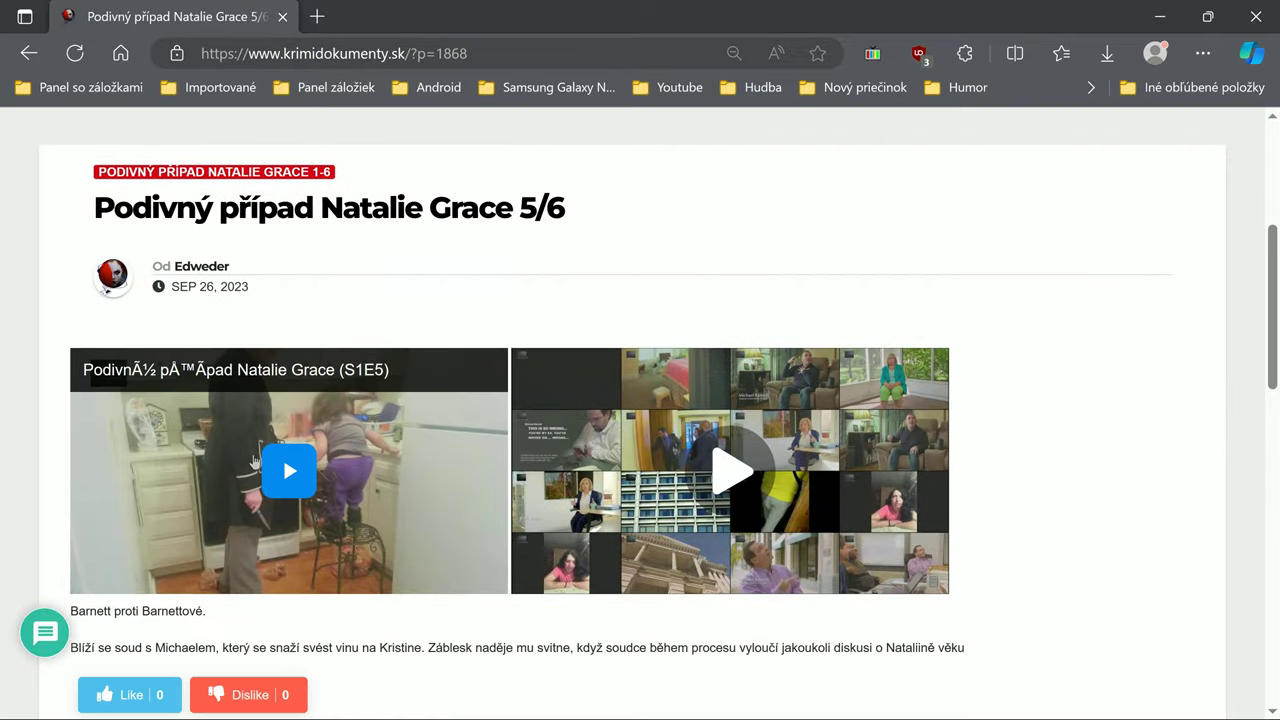
left_click(288, 472)
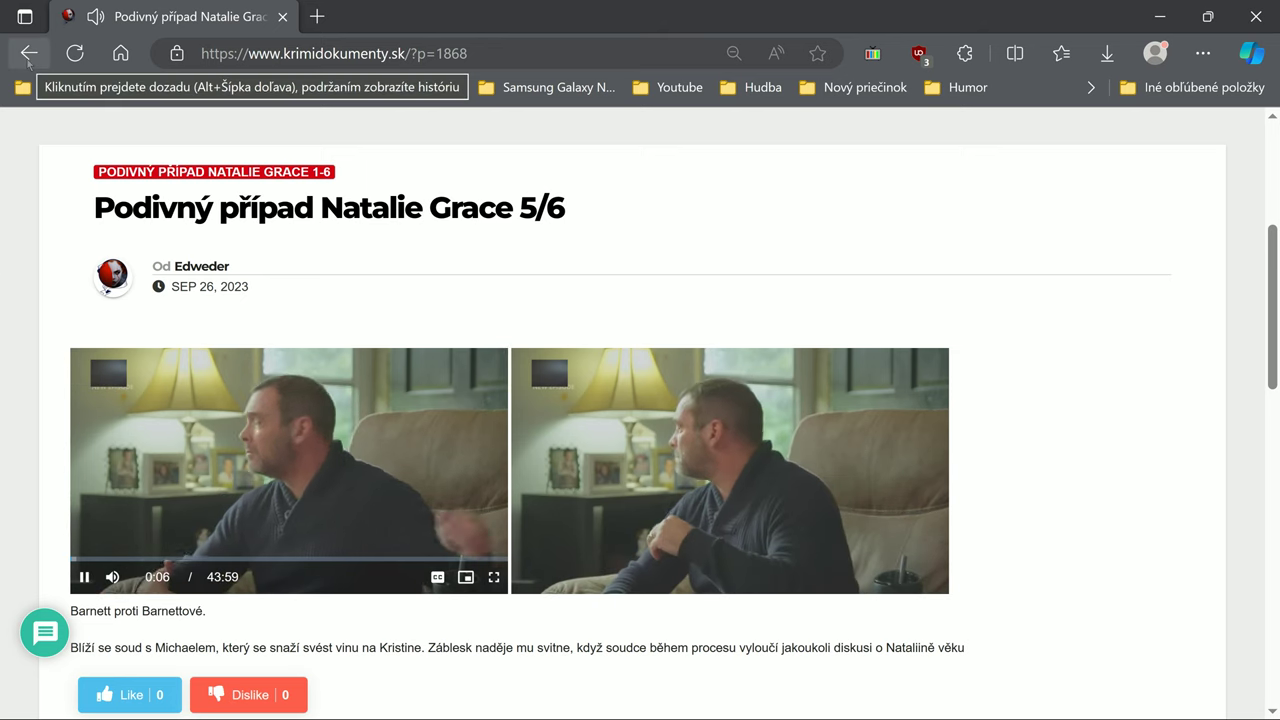
left_click(28, 52)
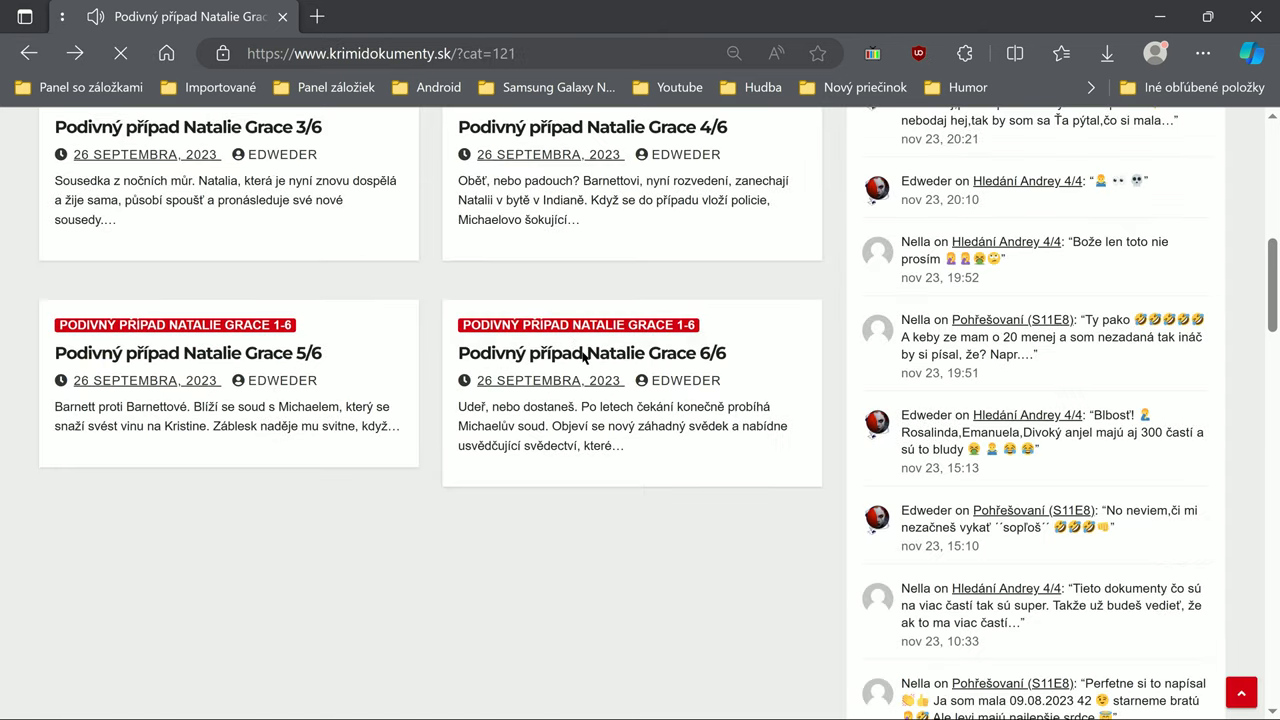
Start episode 6/6 playing and seek ahead to about 41 minutes.
left_click(592, 352)
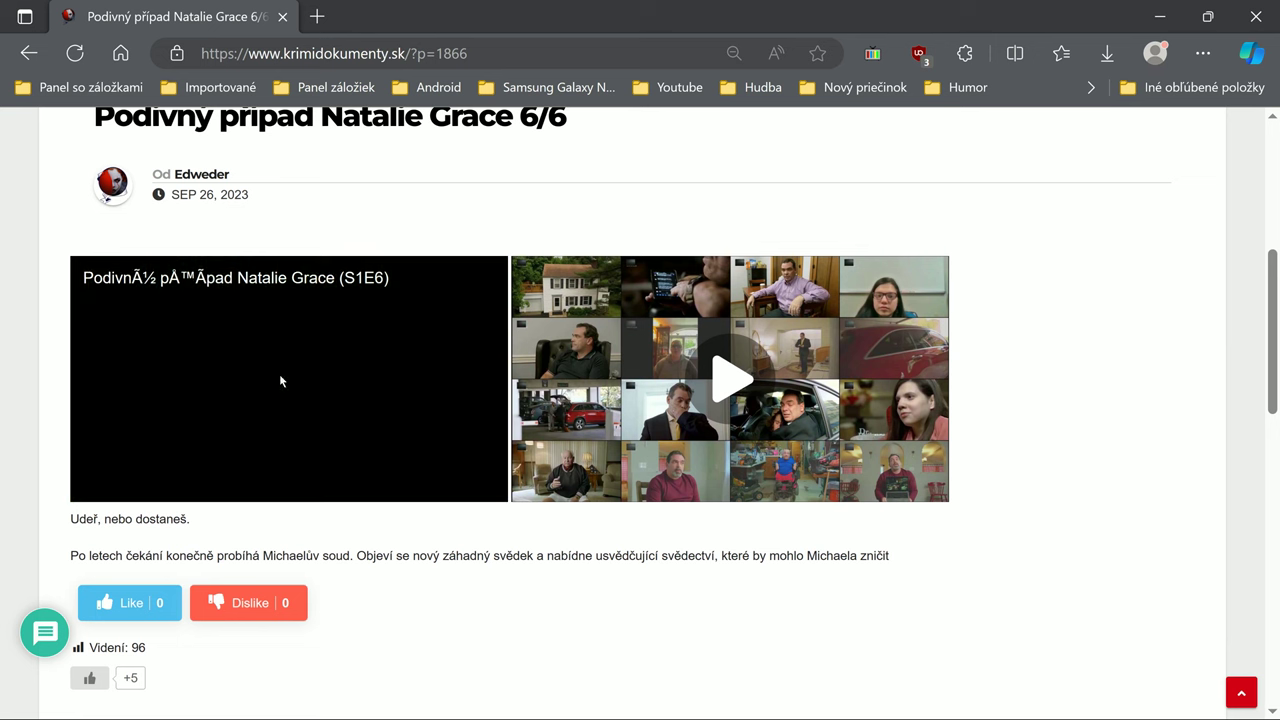
left_click(730, 378)
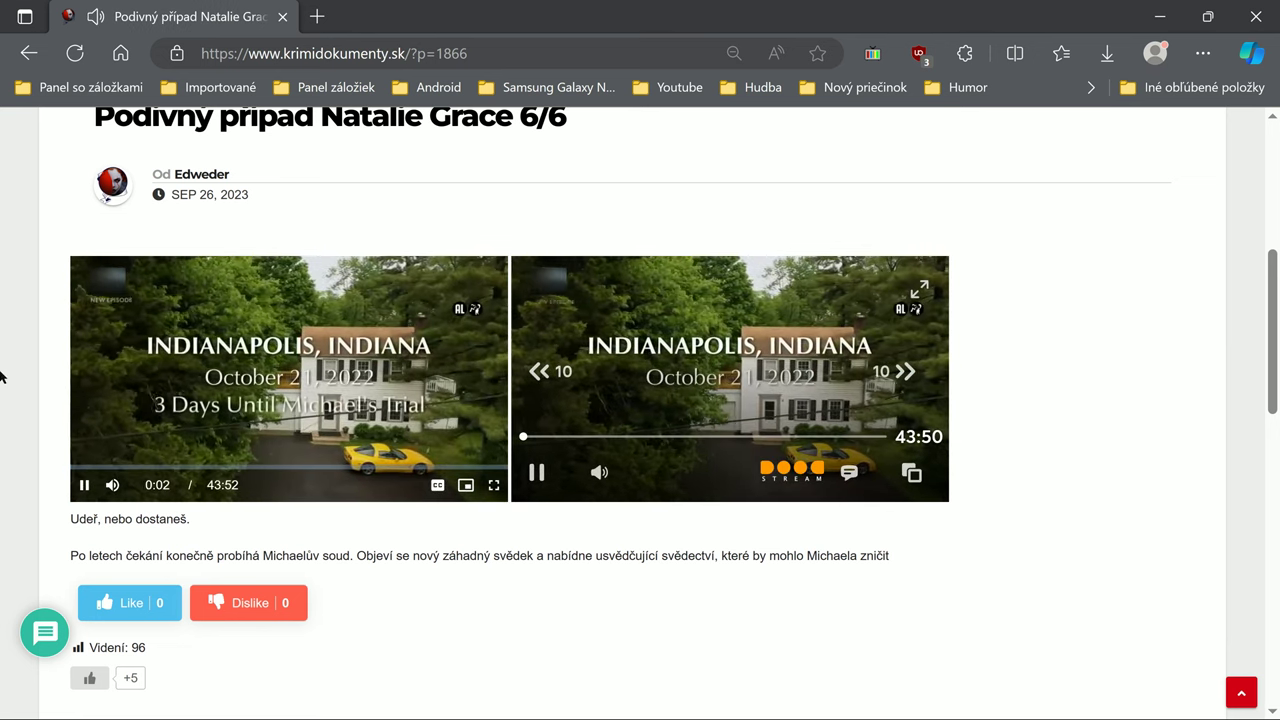
left_click(216, 464)
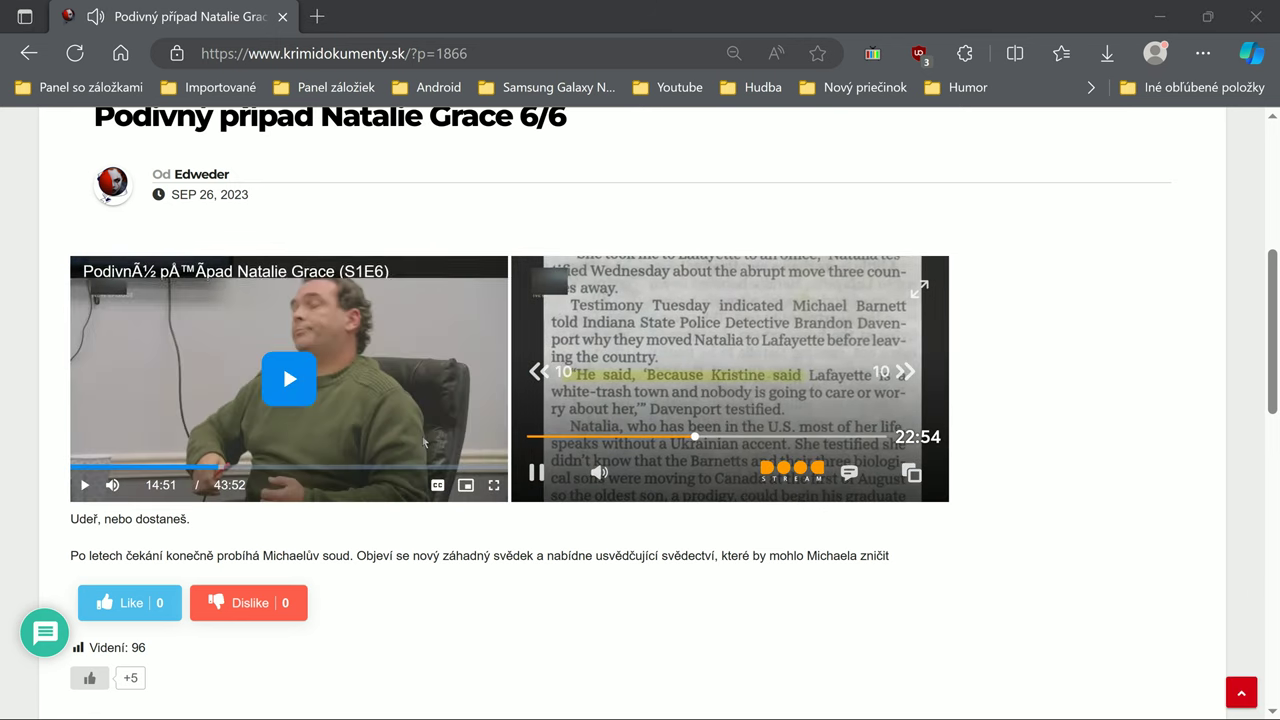
left_click(490, 464)
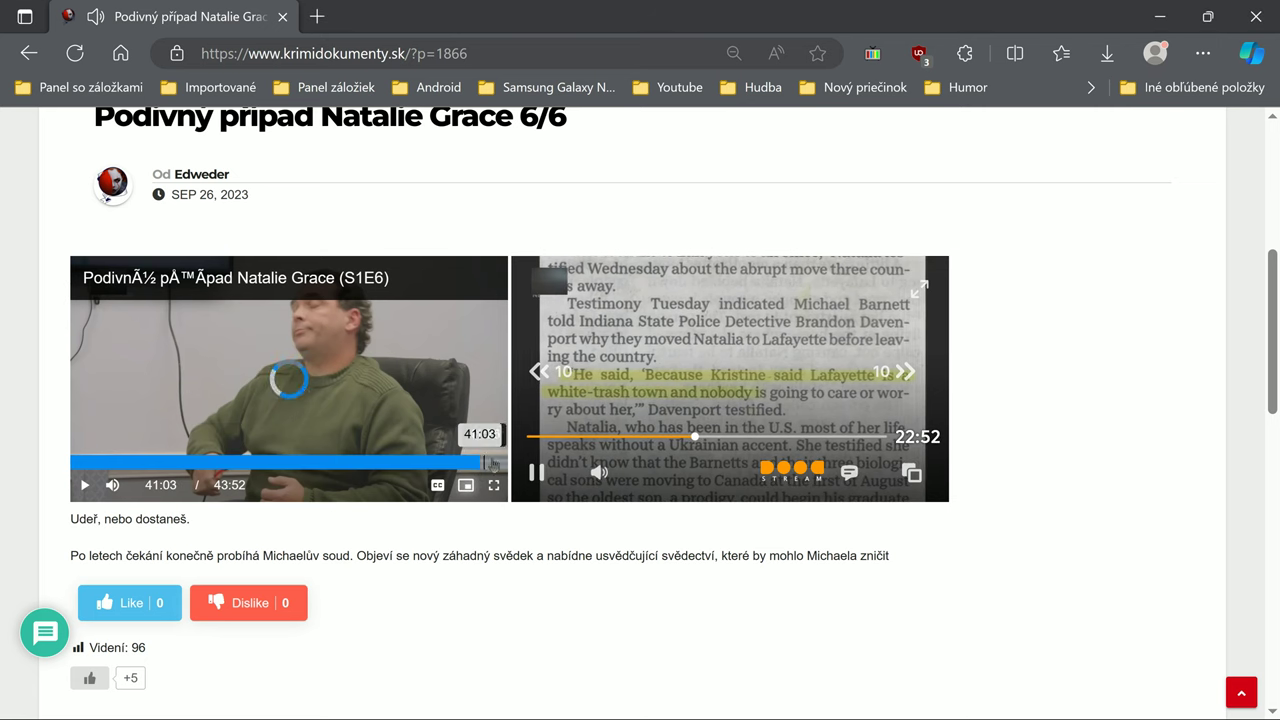
mouse_move(848, 436)
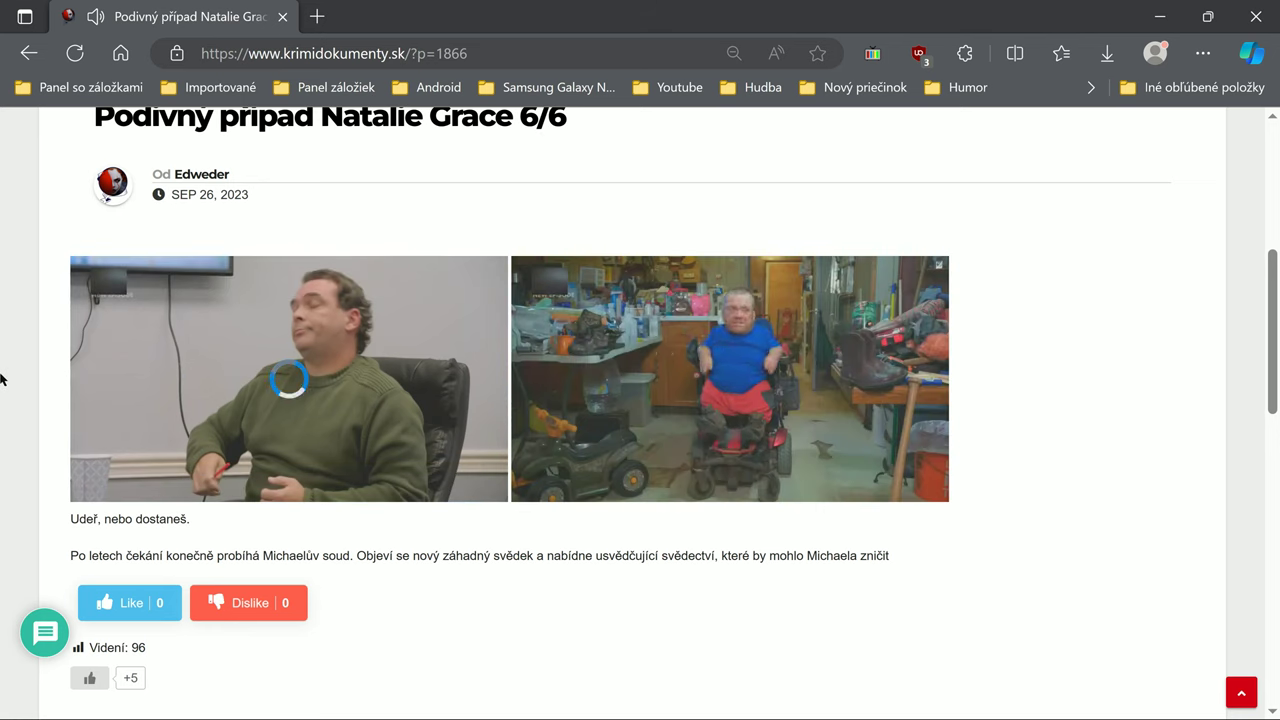
mouse_move(300, 400)
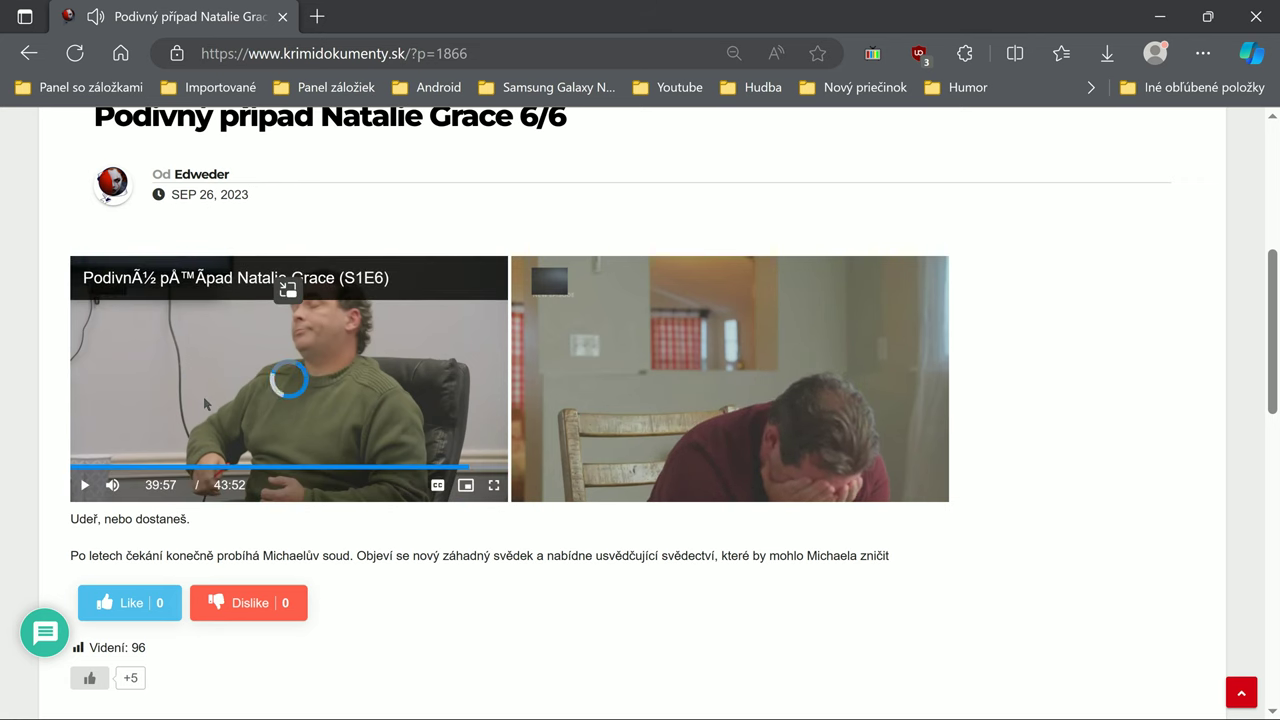
left_click(84, 486)
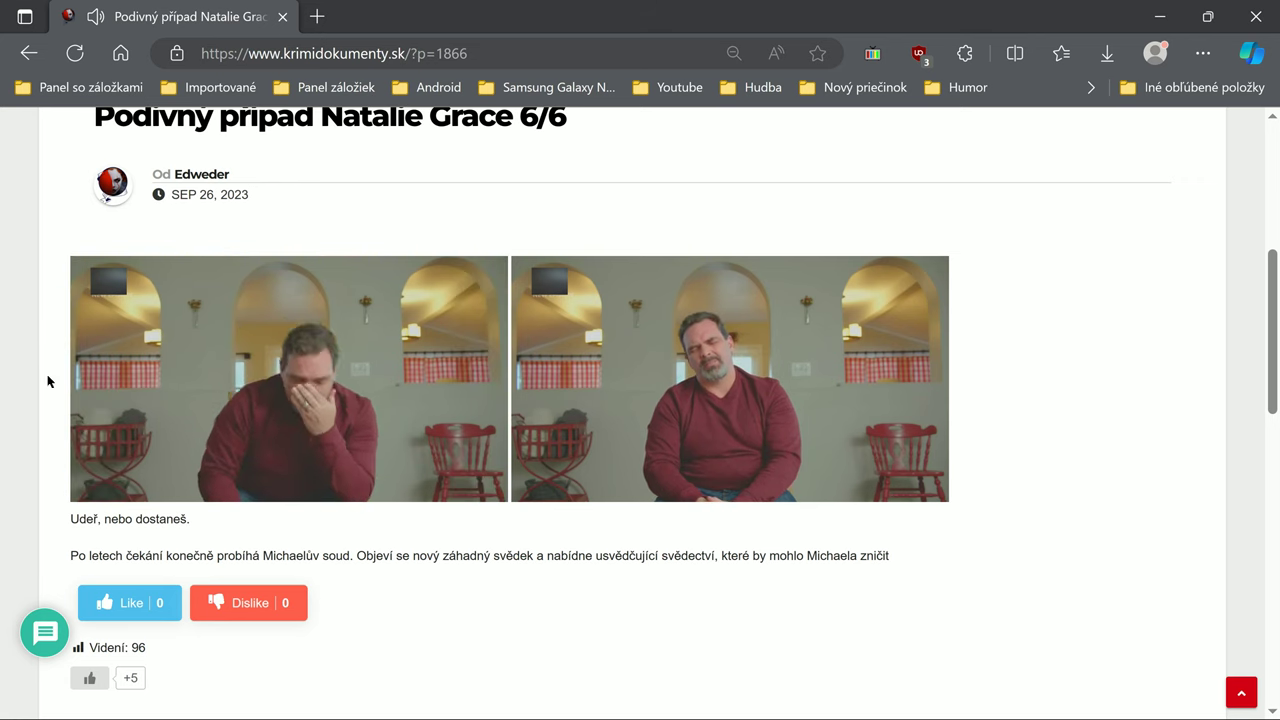
Keep episode 6/6 playing to its closing credits, reaching 43:49 of 43:52.
left_click(290, 378)
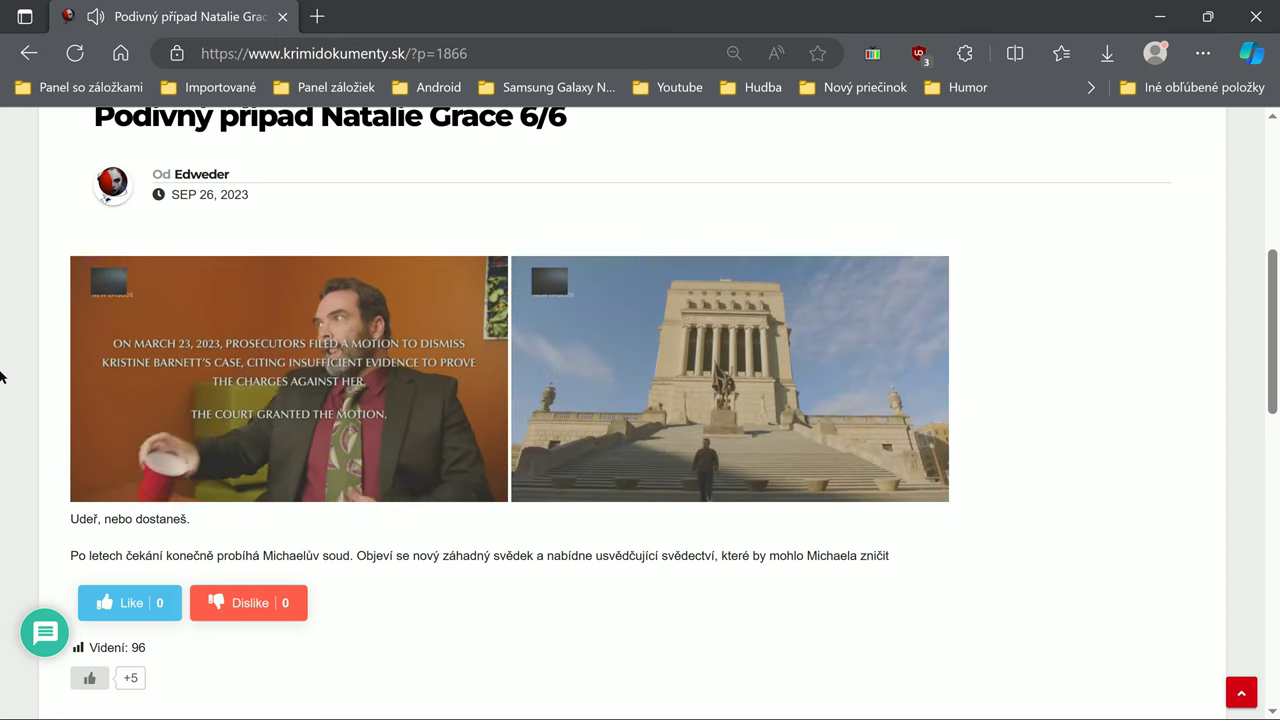
left_click(288, 378)
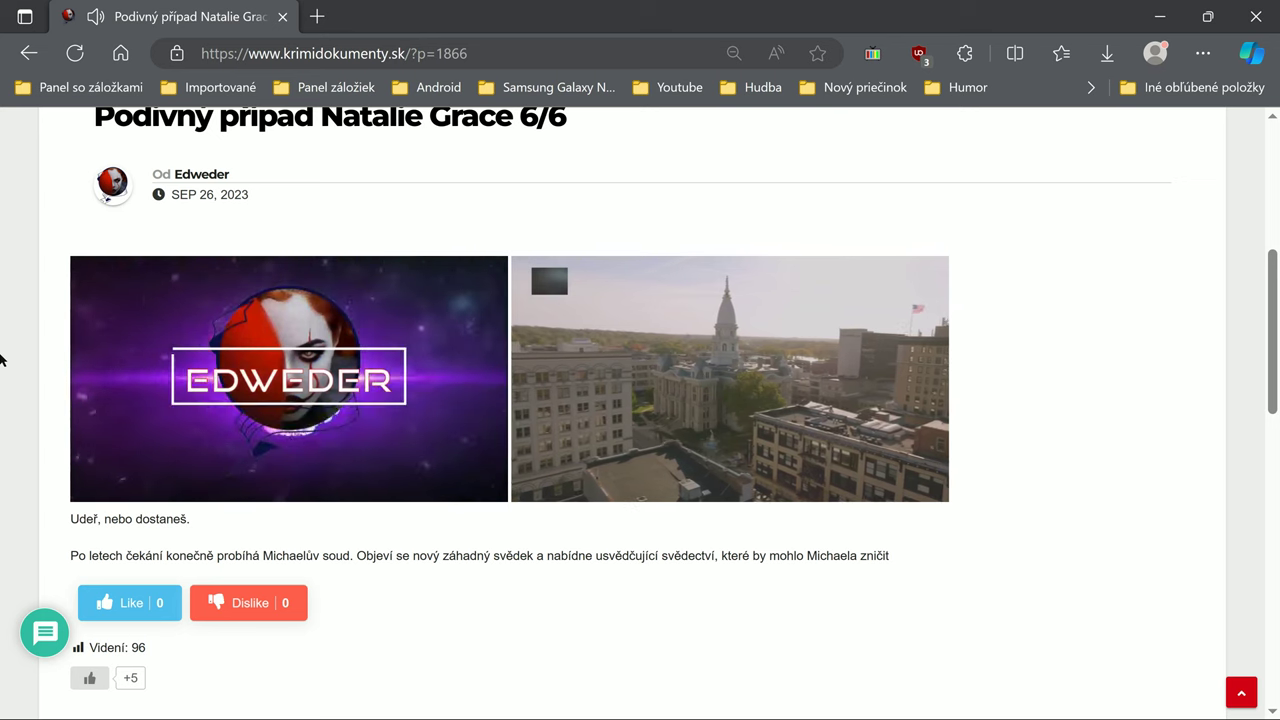
left_click(288, 378)
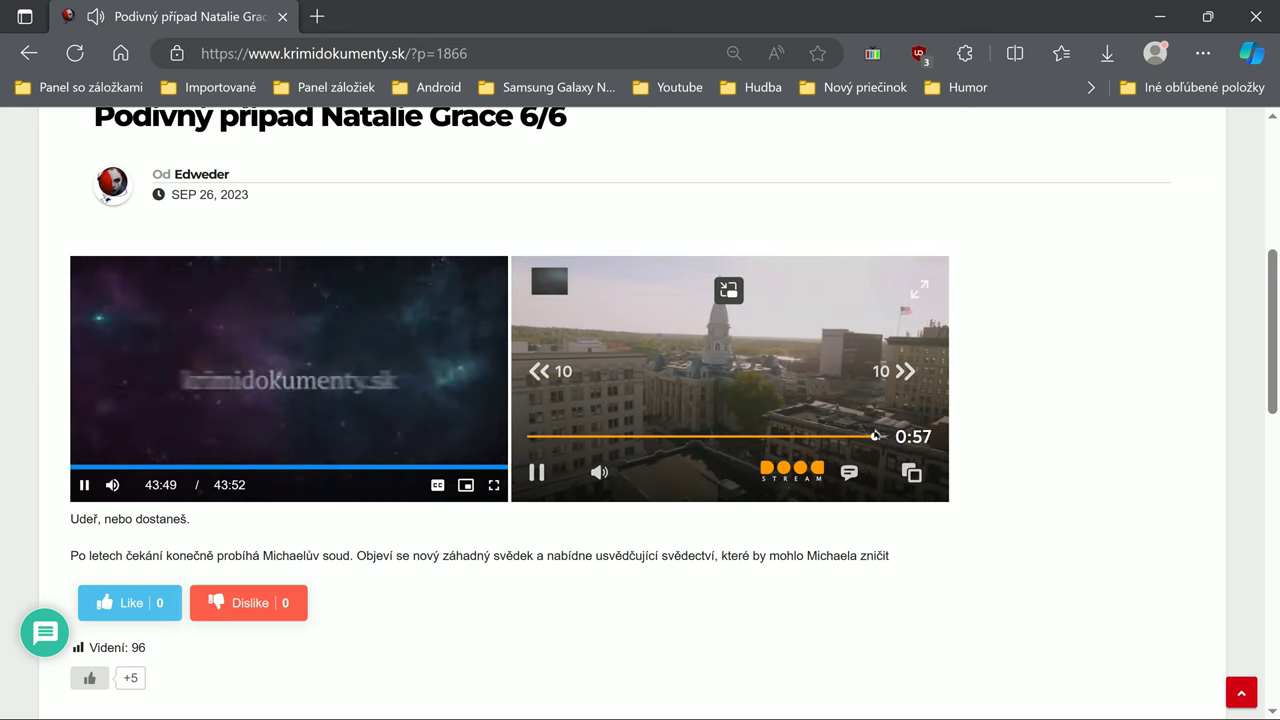